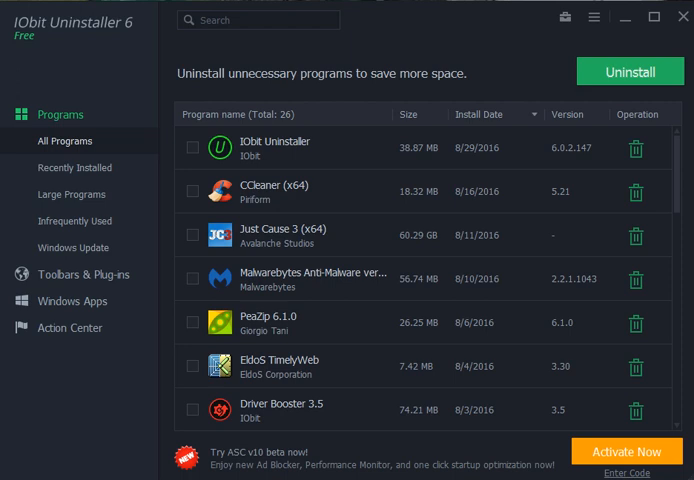
mouse_move(636, 222)
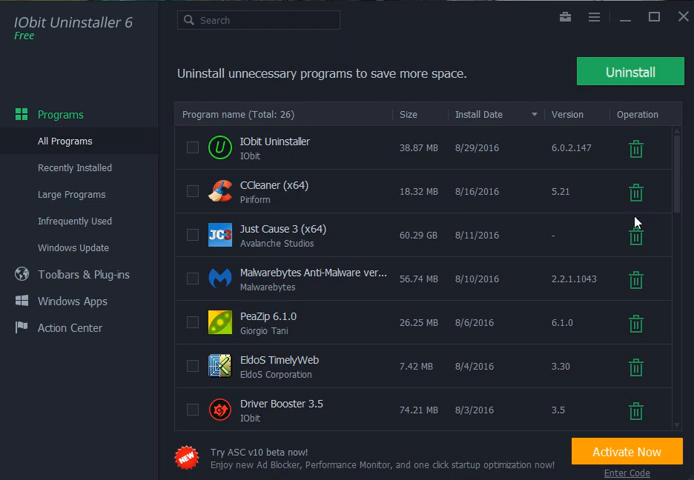
mouse_move(56, 416)
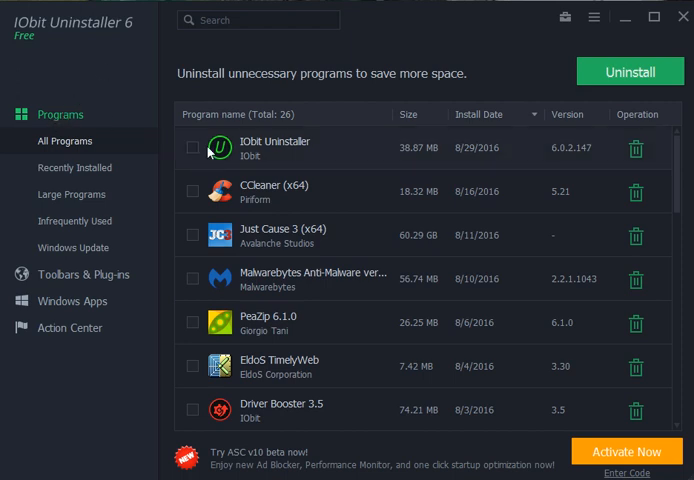
- Mark IObit Uninstaller and CCleaner (x64) for removal, then unmark both again
click(192, 148)
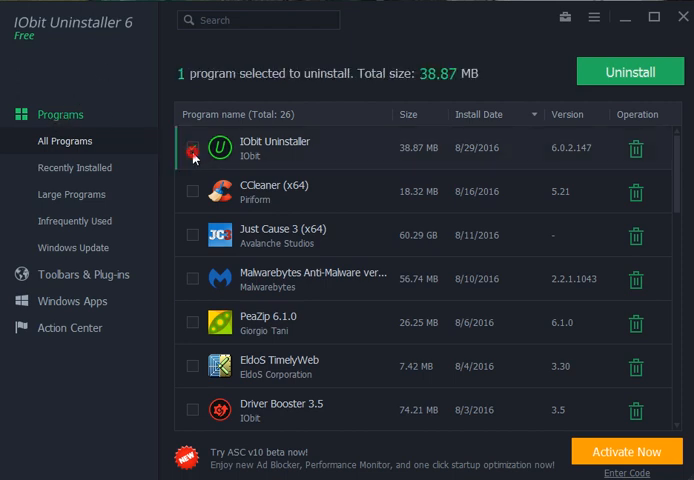
click(192, 192)
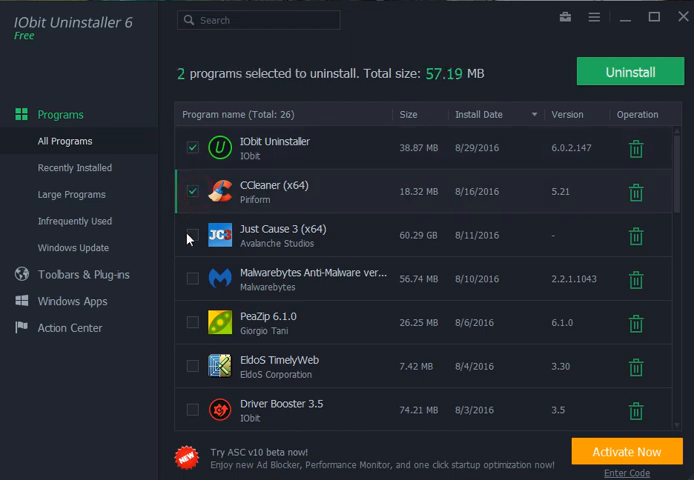
click(192, 188)
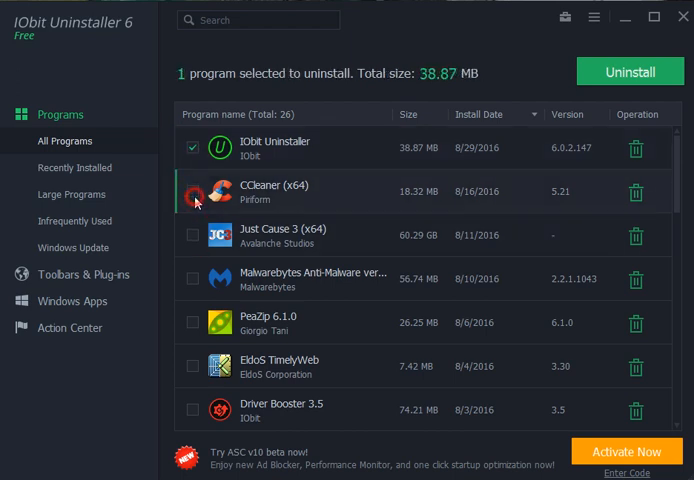
click(192, 146)
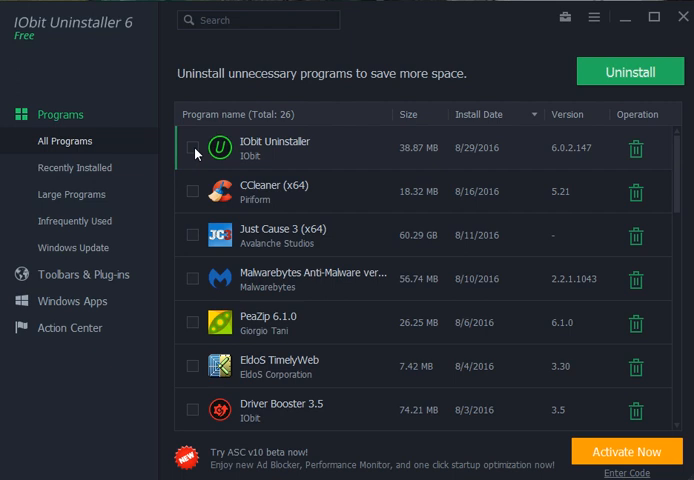
mouse_move(84, 140)
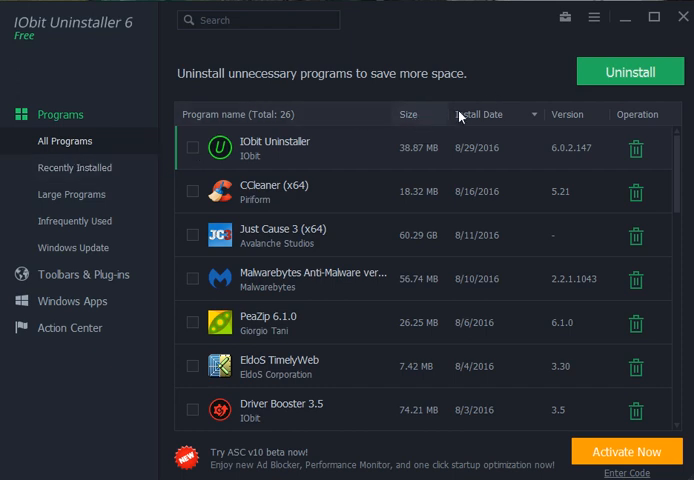
- Sort the program list by size then alphabetically, and show the installed Windows updates
click(480, 114)
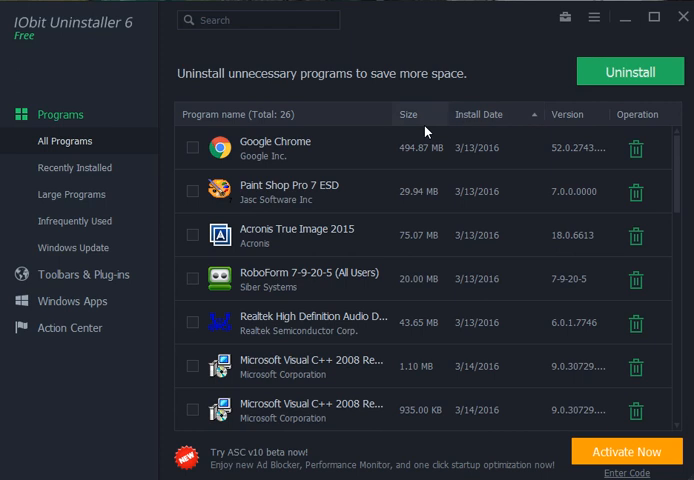
click(420, 114)
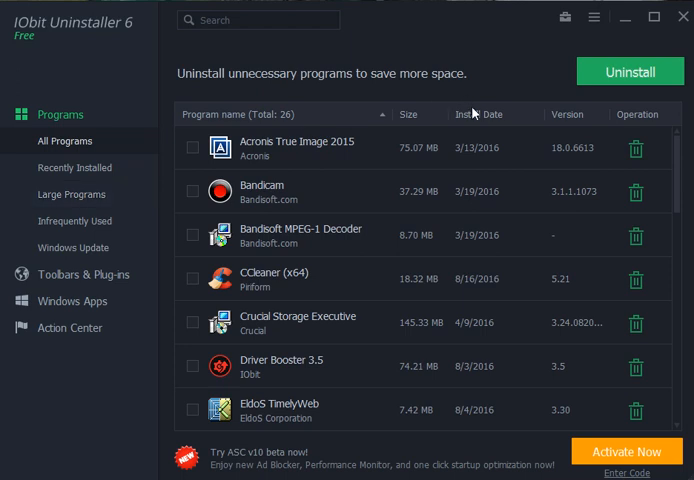
click(72, 246)
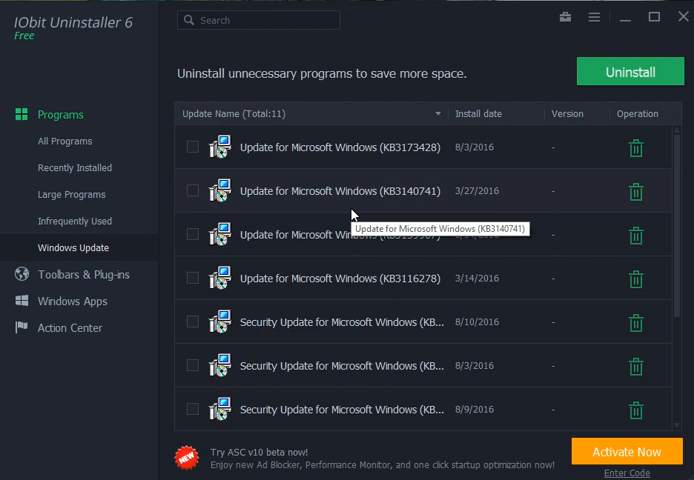
mouse_move(352, 212)
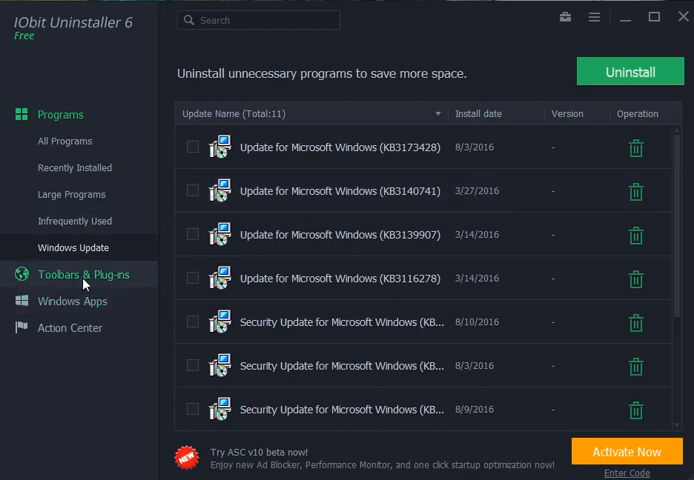
- Show the Toolbars & Plug-ins list and browse its 12 trusted browser plug-ins
click(82, 274)
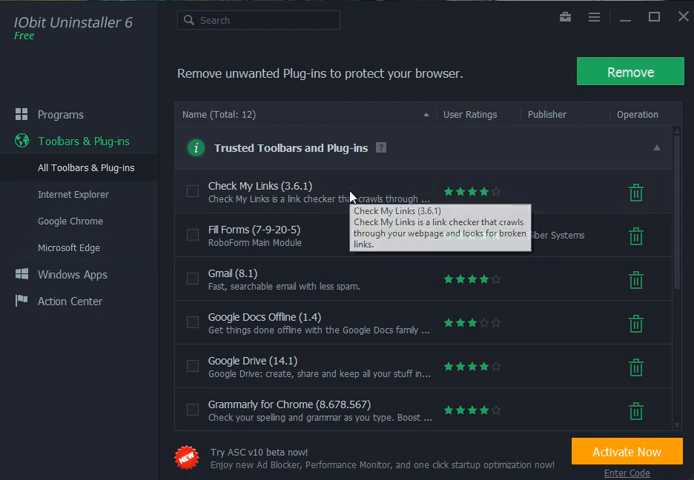
mouse_move(118, 358)
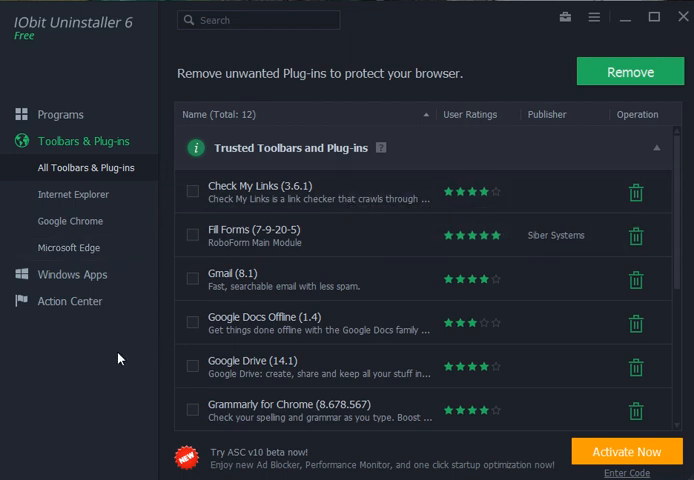
scroll(down, 3)
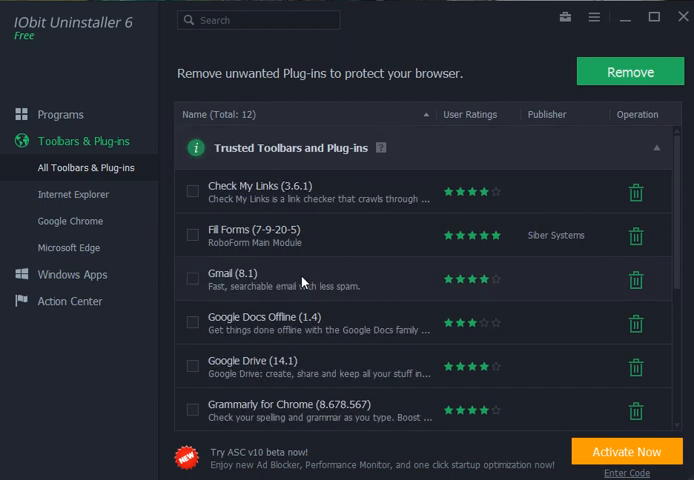
mouse_move(266, 250)
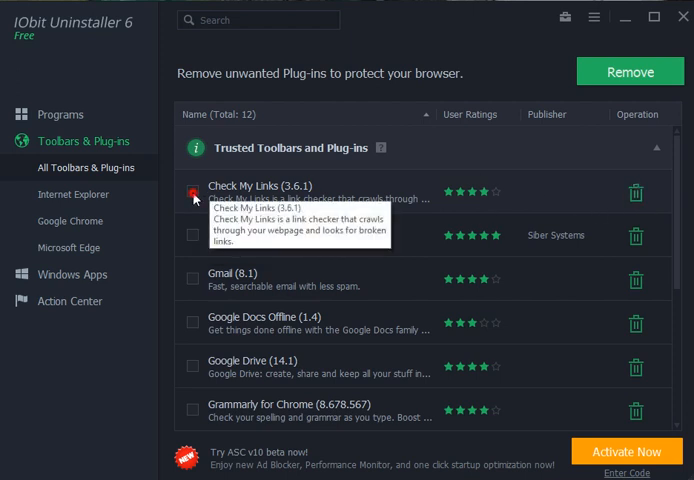
click(192, 284)
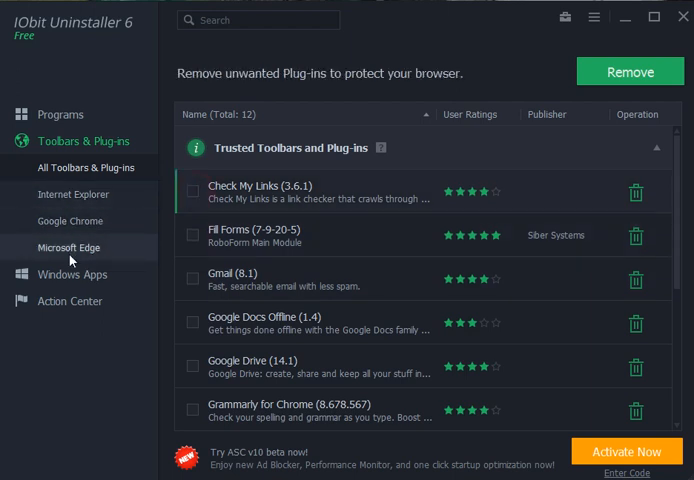
- View Windows Apps and the security recommendations, then return to All Programs
click(72, 168)
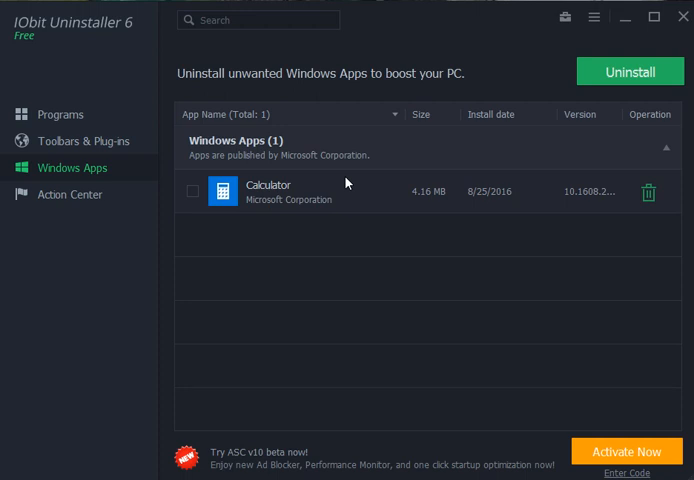
mouse_move(70, 194)
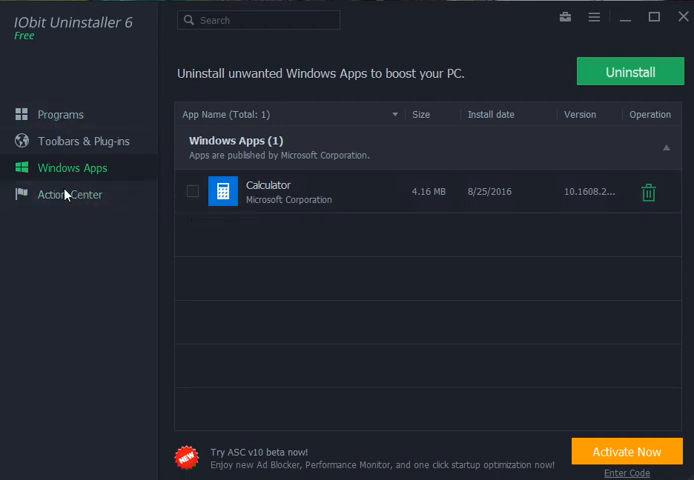
click(68, 194)
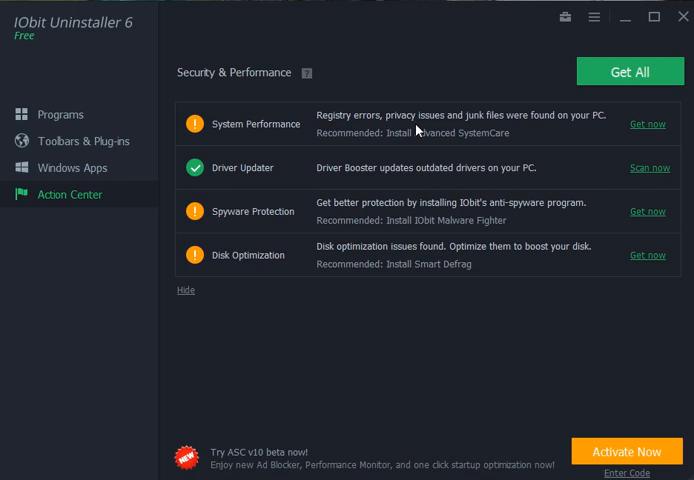
mouse_move(232, 162)
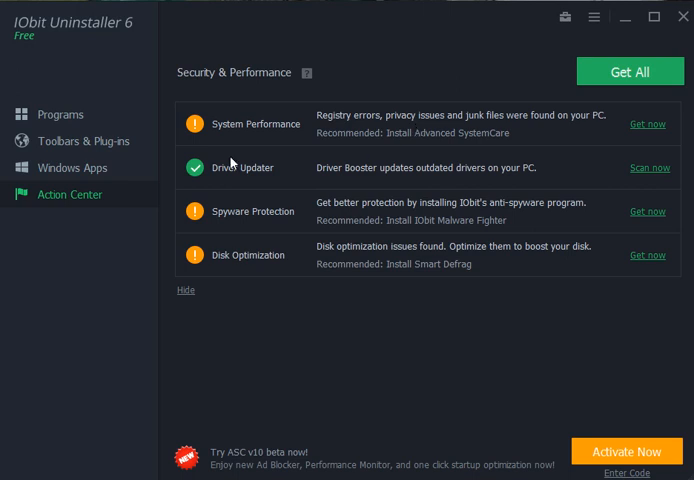
mouse_move(638, 168)
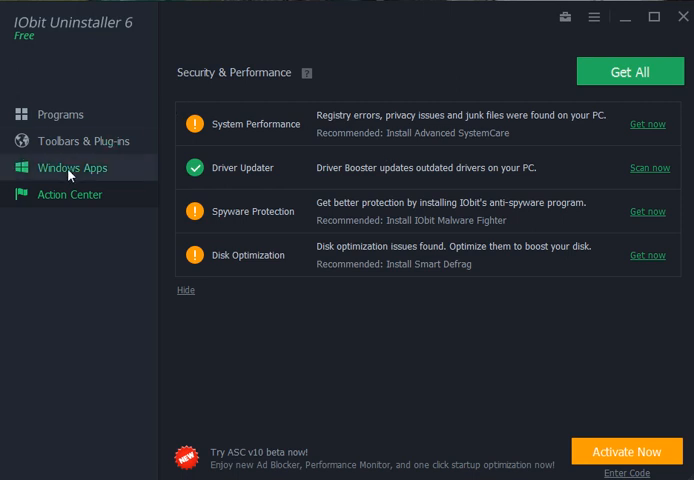
click(60, 114)
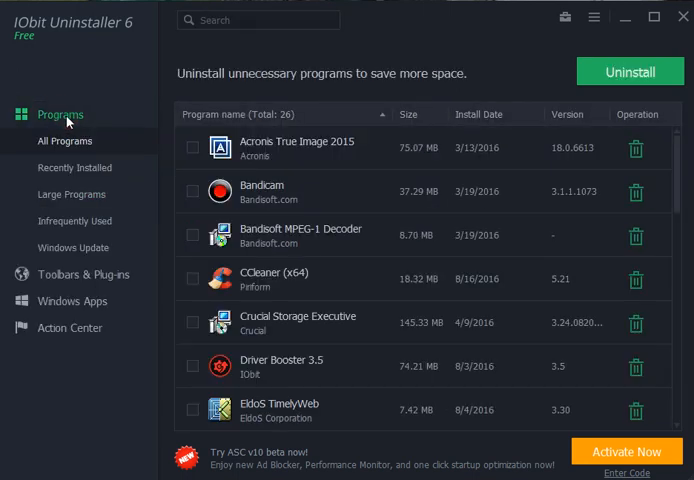
mouse_move(368, 236)
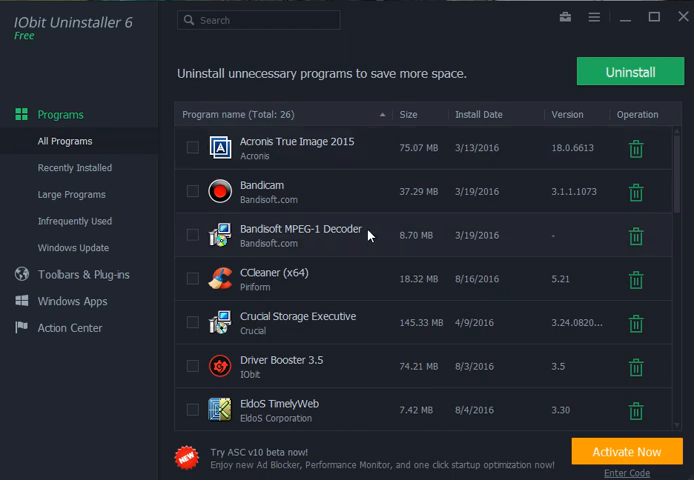
mouse_move(564, 18)
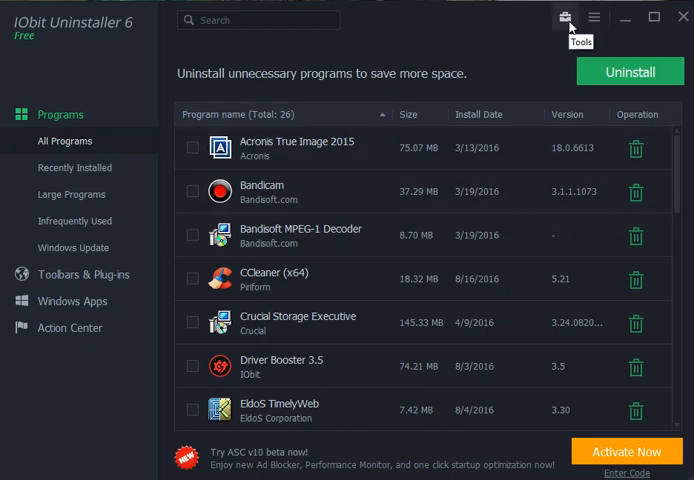
click(564, 18)
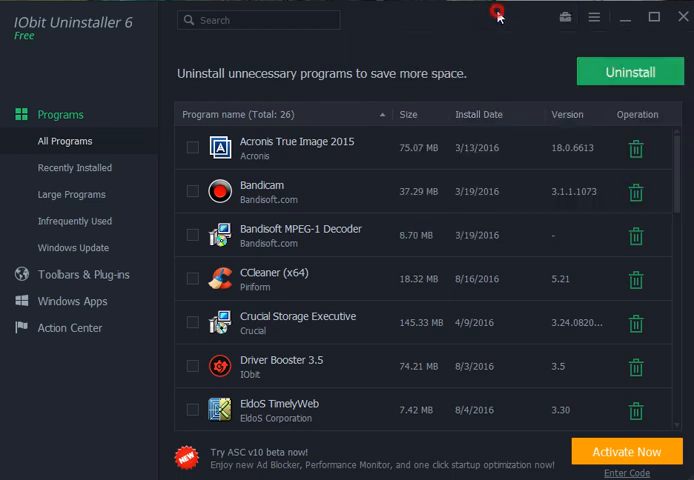
click(592, 18)
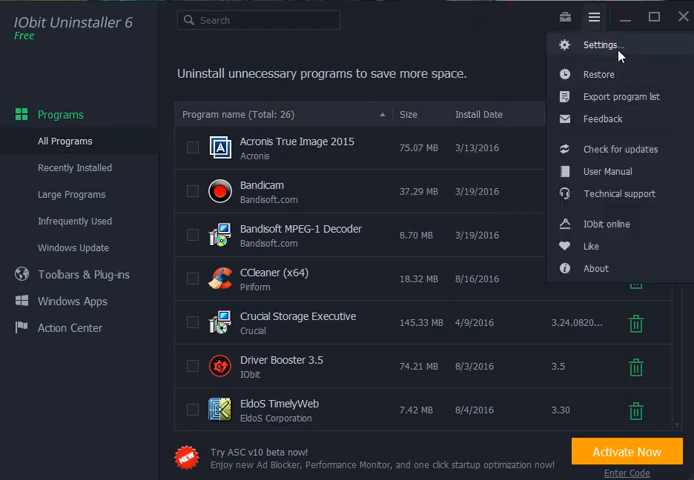
click(604, 44)
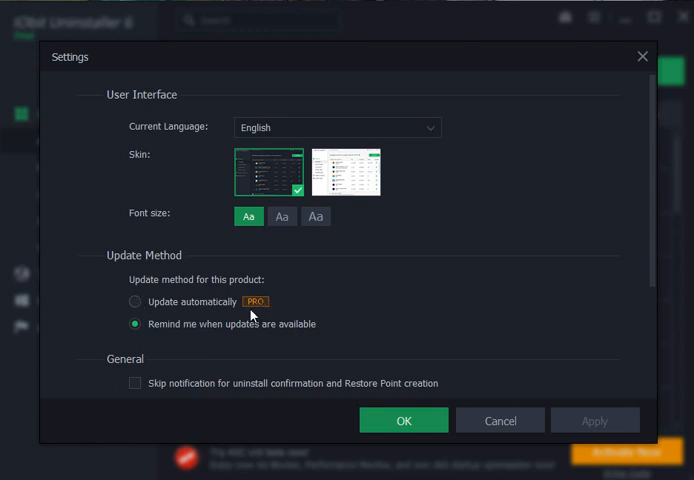
mouse_move(236, 348)
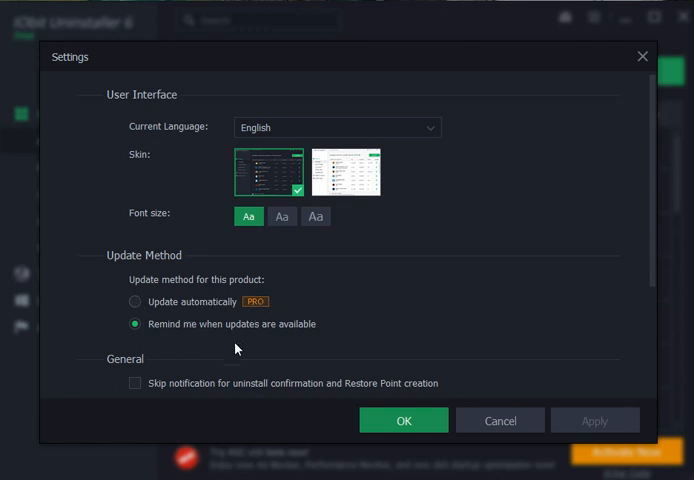
mouse_move(136, 120)
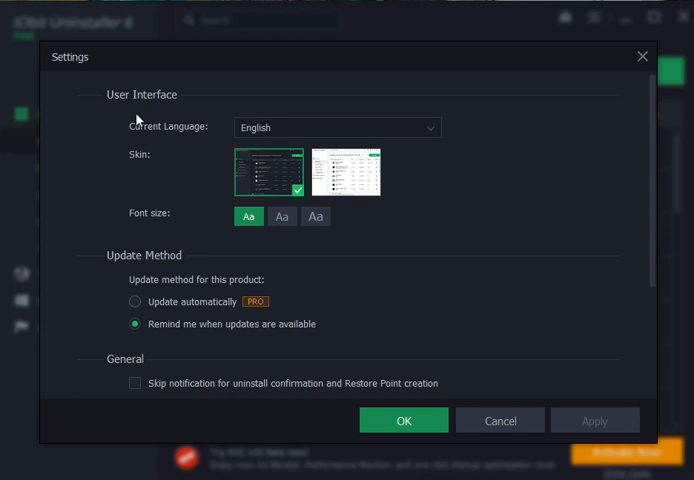
mouse_move(642, 56)
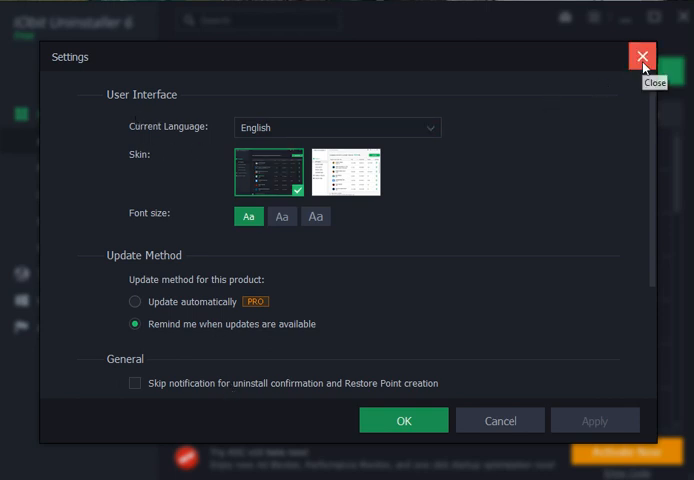
click(642, 56)
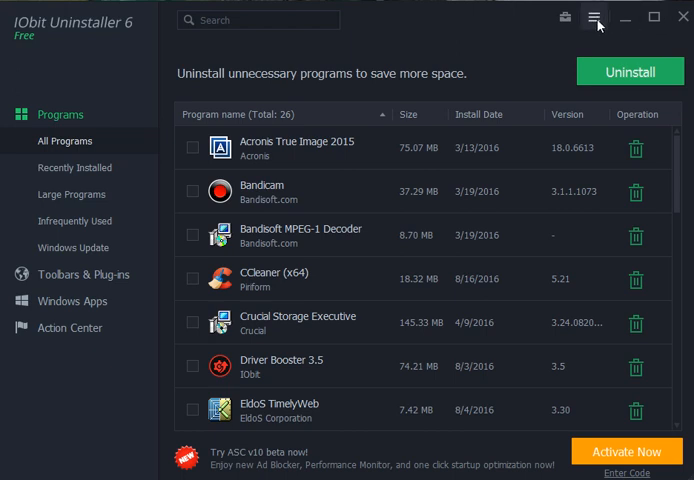
click(592, 18)
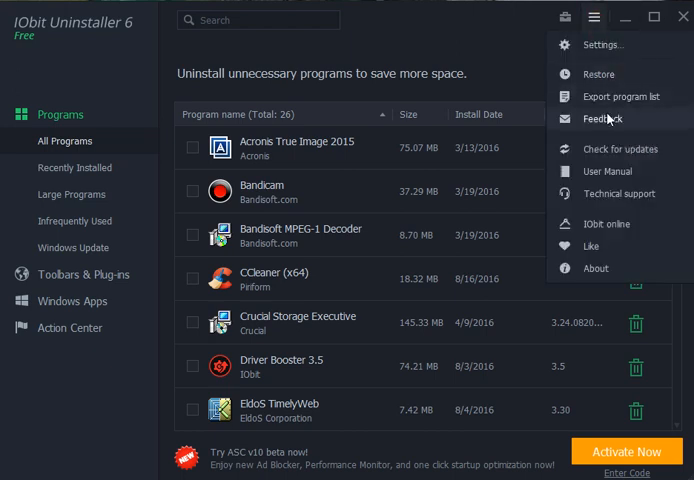
mouse_move(480, 40)
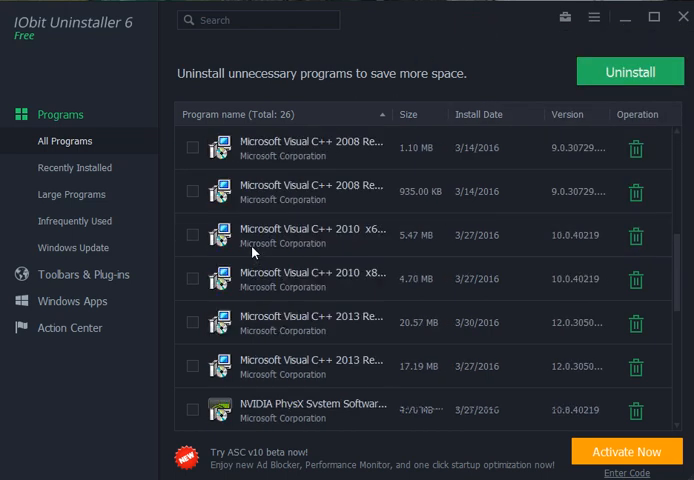
- Uninstall PeaZip 6.1.0 with all its components and dismiss the removal success message
click(192, 192)
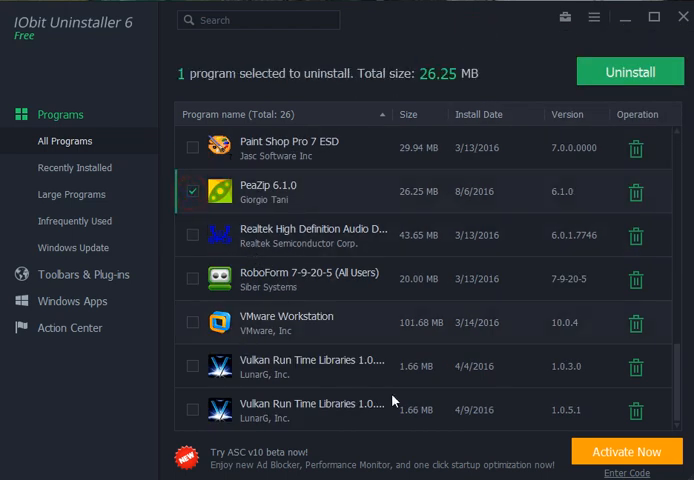
click(628, 72)
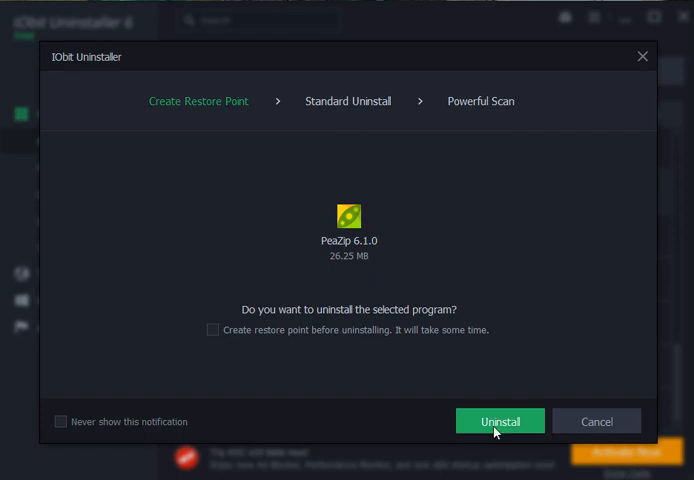
click(498, 420)
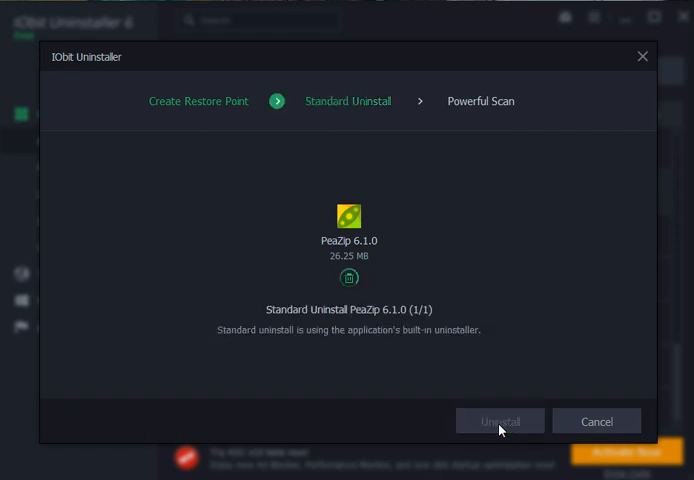
click(498, 420)
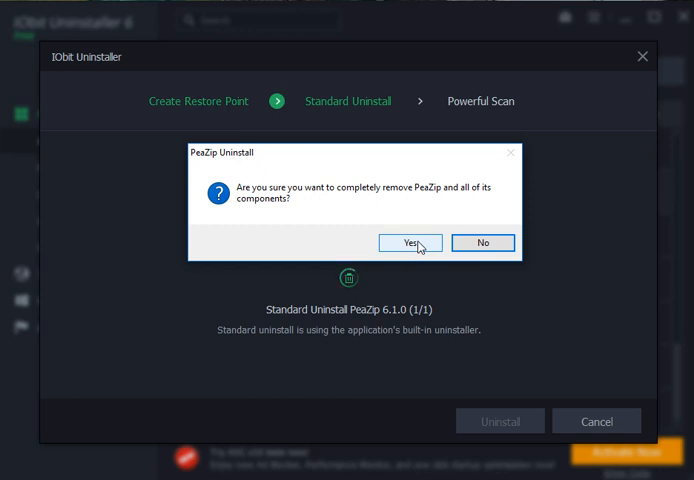
click(410, 244)
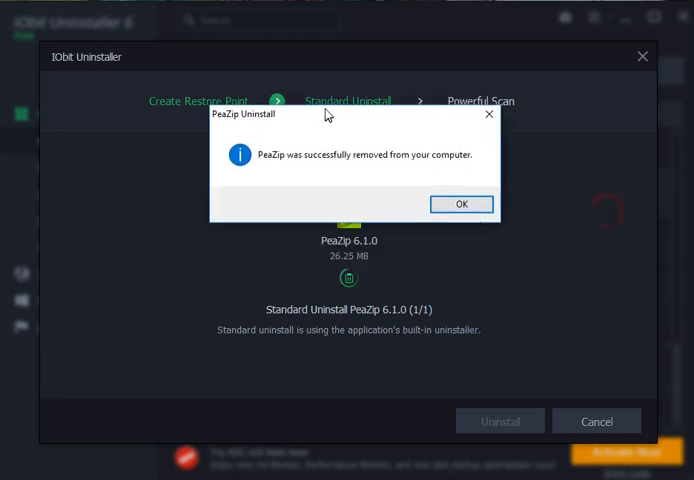
click(460, 204)
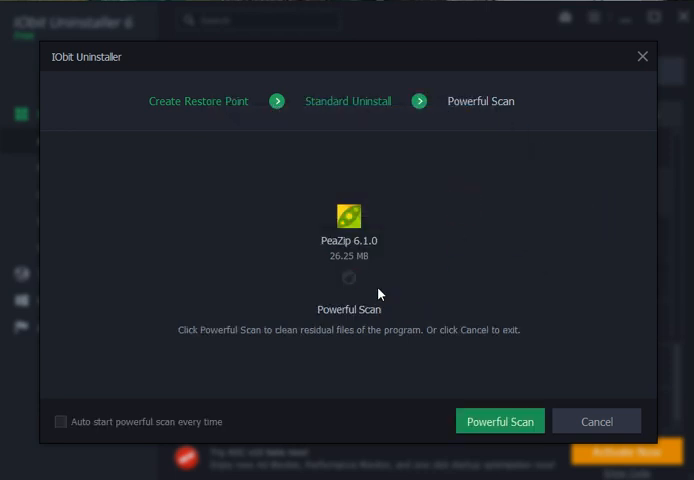
mouse_move(360, 286)
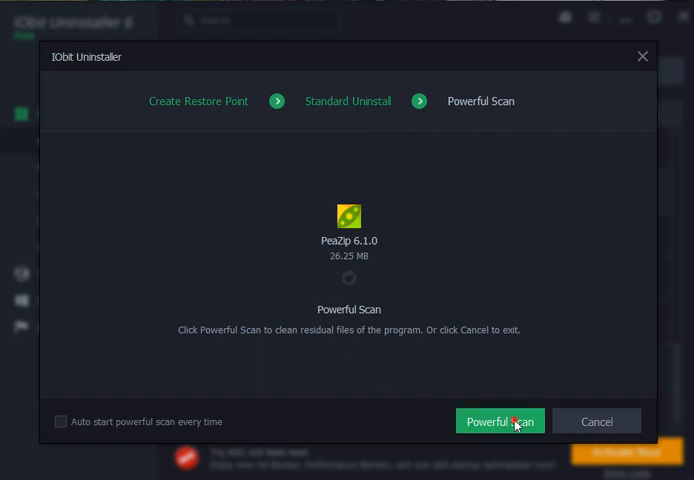
- Run Powerful Scan, delete PeaZip's 2 leftover registry entries and 4 files, and close the summary
click(500, 420)
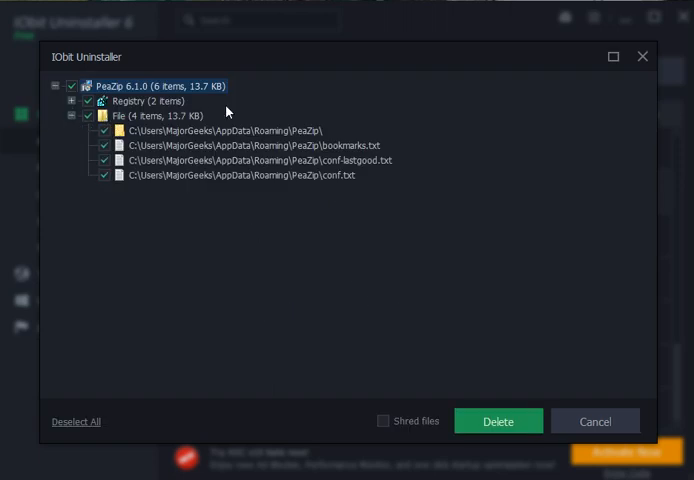
mouse_move(64, 112)
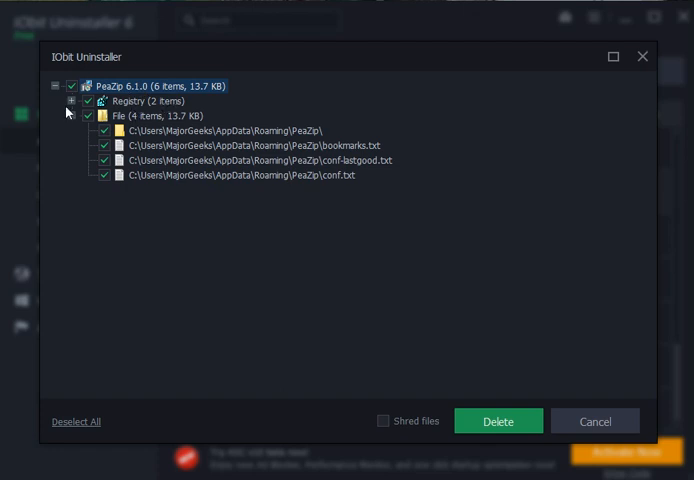
click(68, 100)
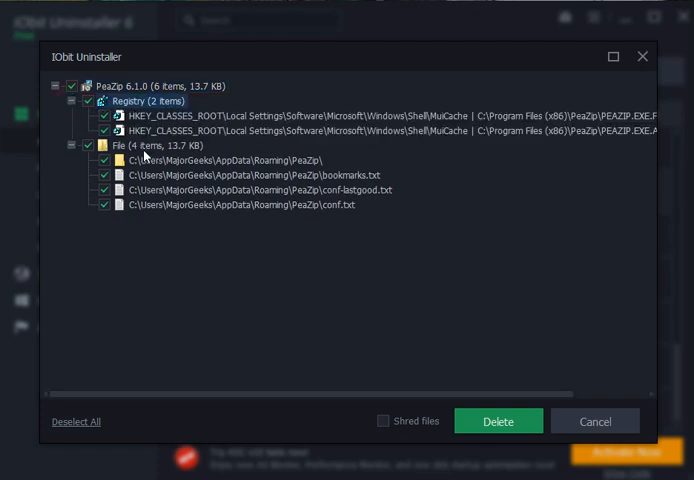
mouse_move(182, 148)
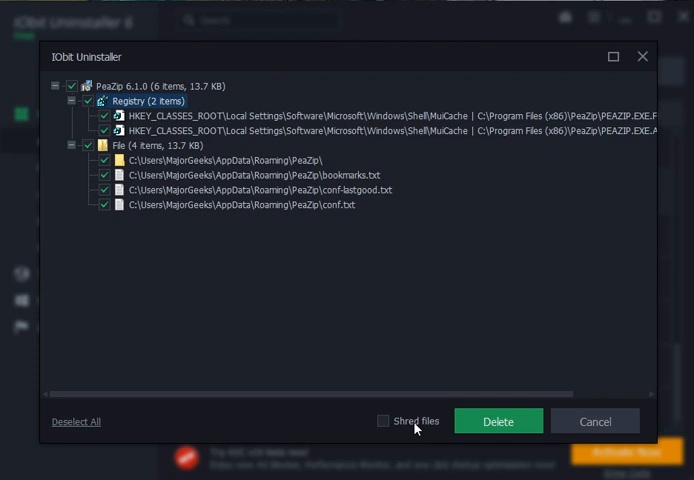
mouse_move(432, 428)
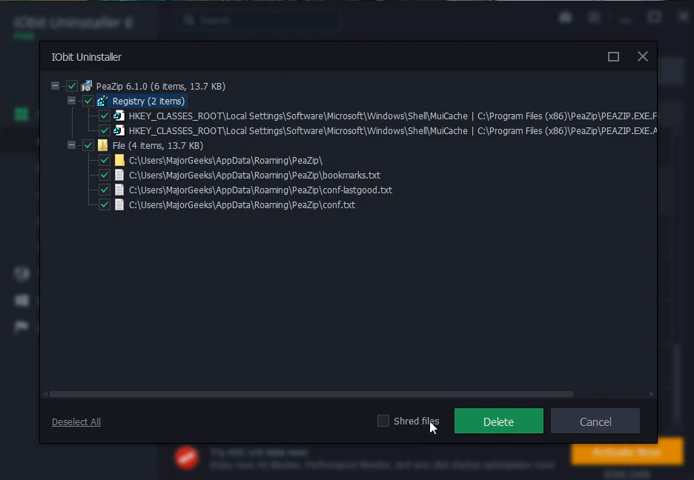
click(496, 420)
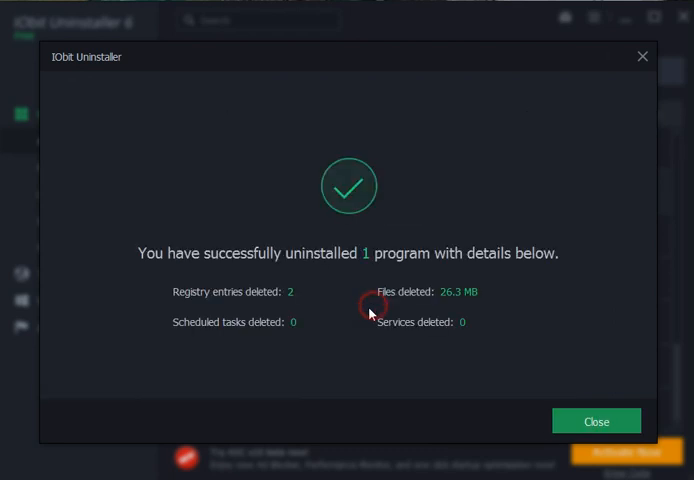
click(596, 420)
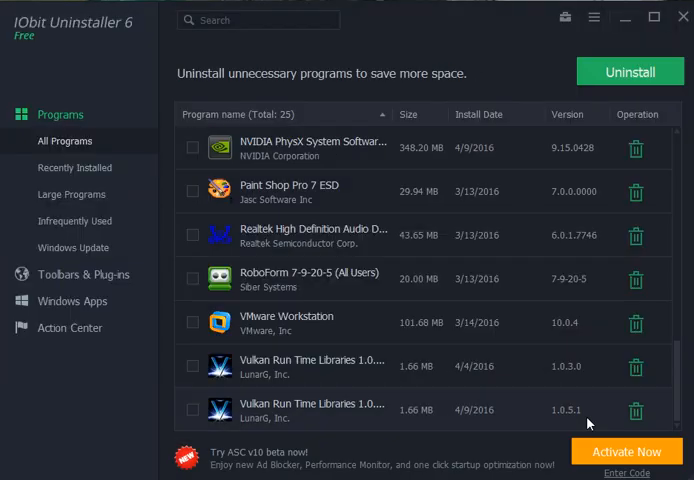